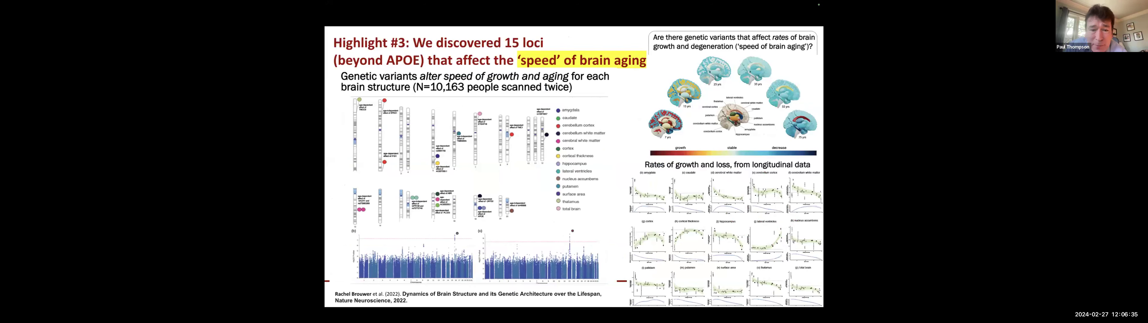
Advance past the Nature Neuroscience genetic variants slide to slide 26 on AI predictive models
{"action": "key", "text": "Right"}
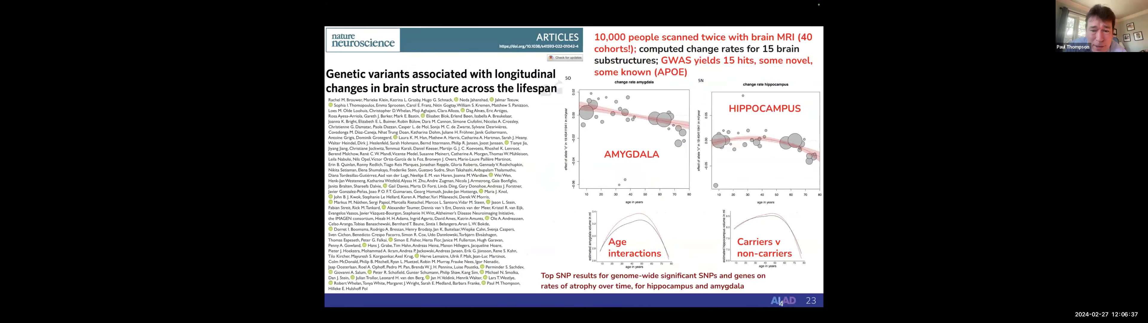
{"action": "key", "text": "Right"}
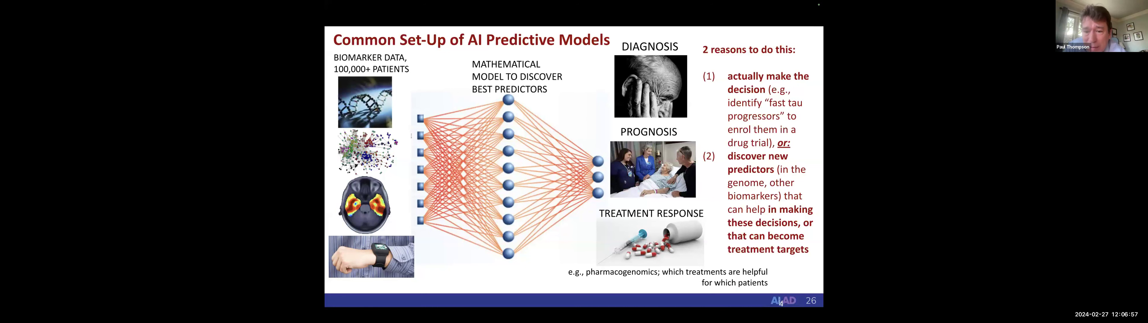
Advance one slide to AI detecting AD in MRI and healing the brain toward control
{"action": "key", "text": "right"}
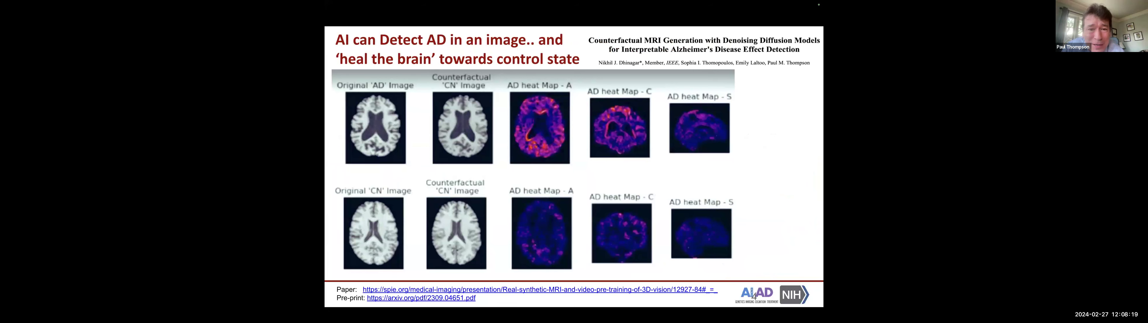
Advance past the heal-the-brain and slide-45 SWAT attention slides to ML dementia subtyping
{"action": "key", "text": "right"}
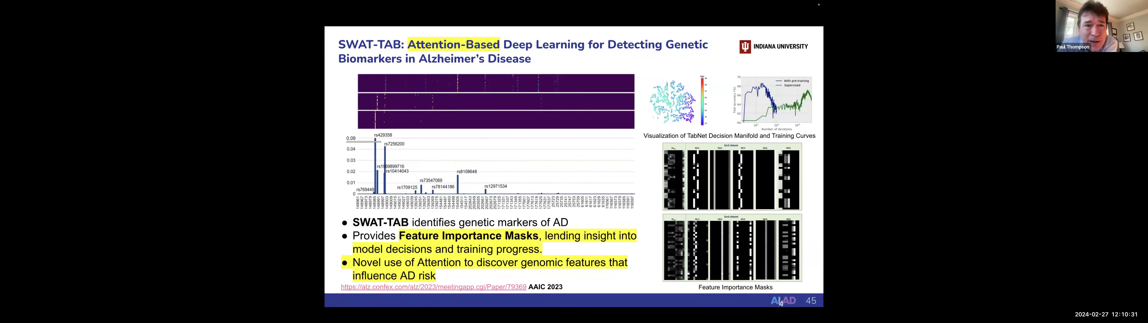
{"action": "key", "text": "Right"}
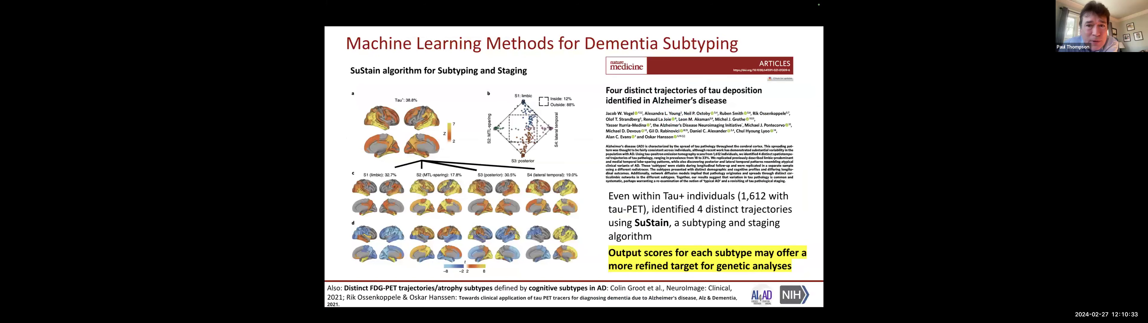